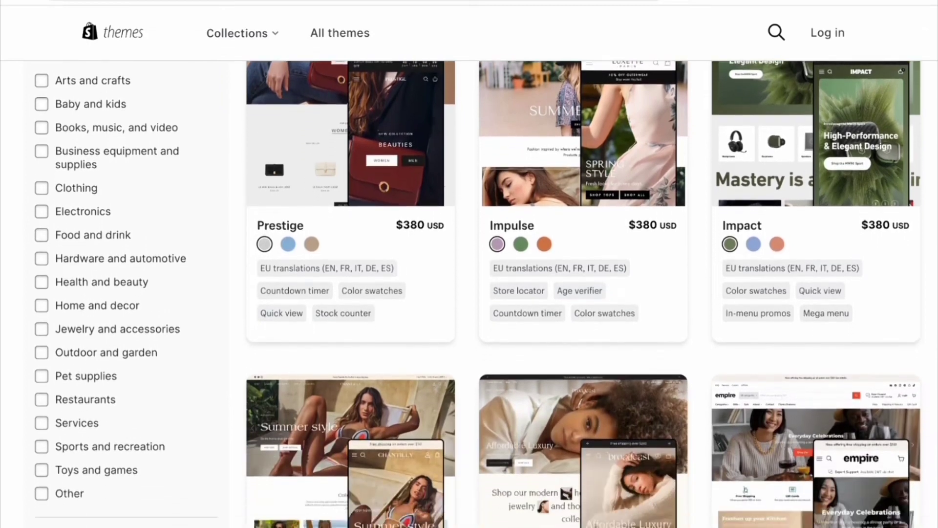
scroll(down, 3)
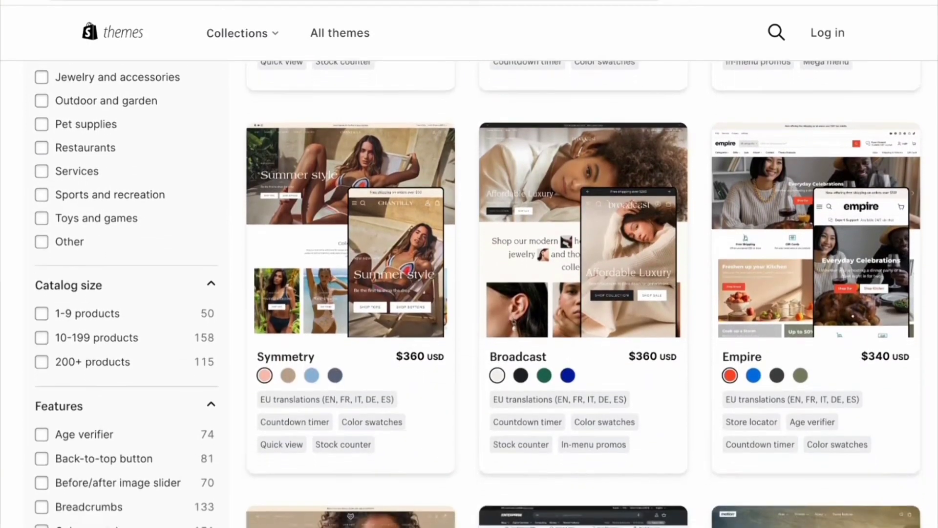